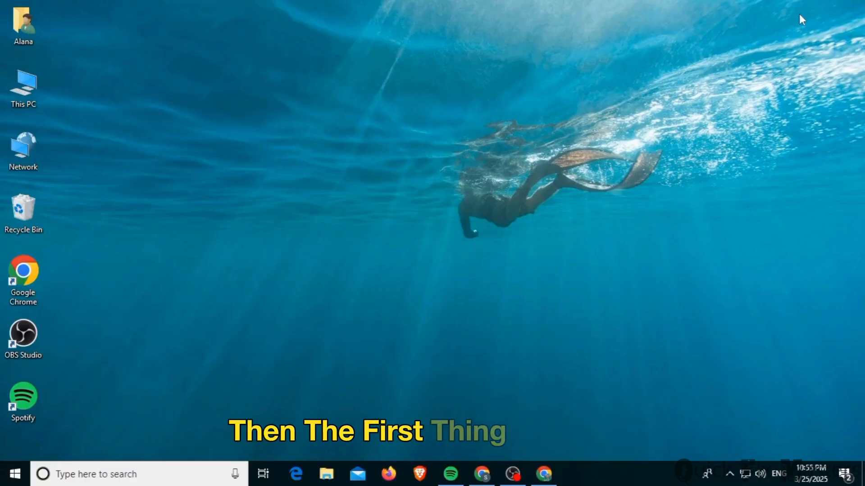
# Bring Chrome forward showing the Bell forum thread 'Error 1202 on HH4000'
pyautogui.click(543, 473)
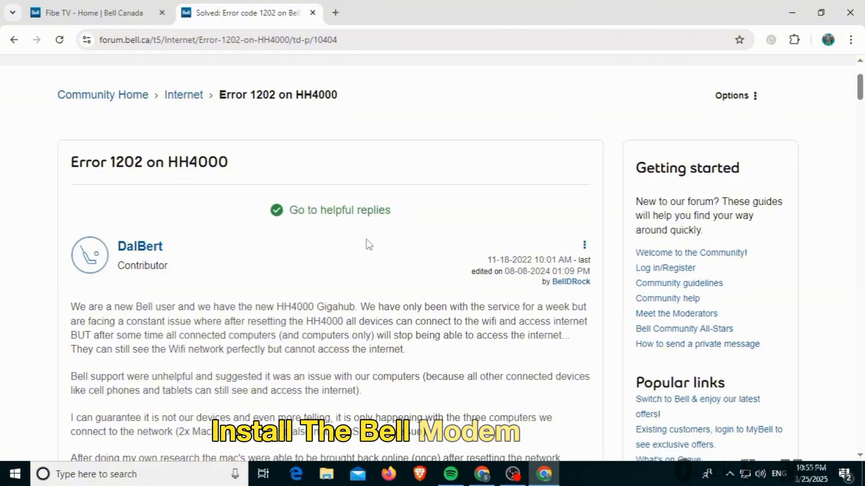
# Switch to the Bell Fibe TV page headlined 'The new Fibe TV' and scroll into it
pyautogui.click(94, 13)
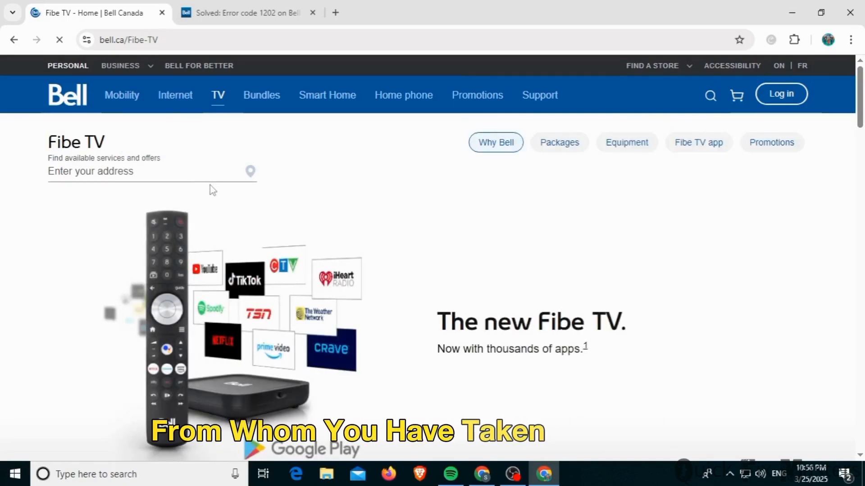
pyautogui.scroll(-3)
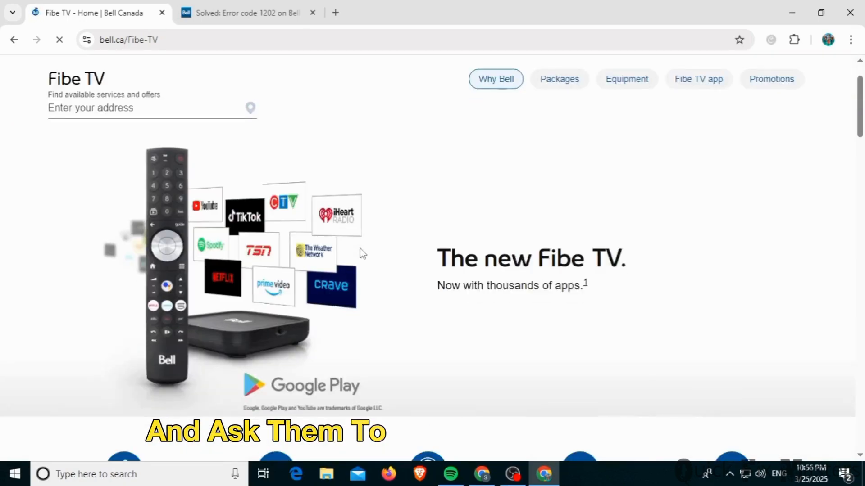